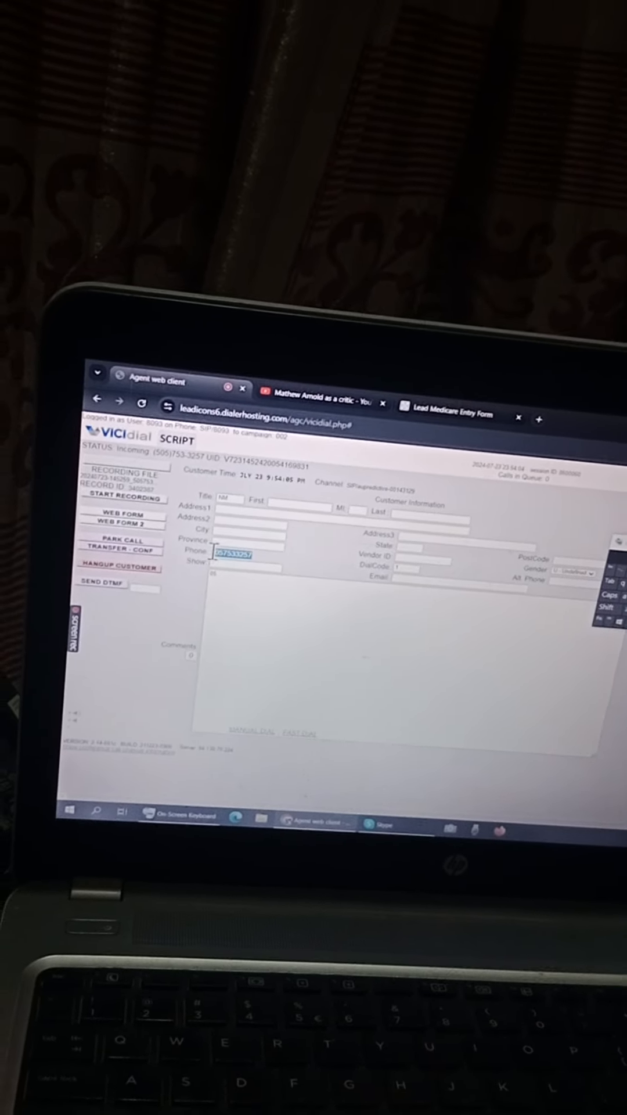
Step: Copy the caller's number from the Phone field and bring up the Transfer-Conference panel
{"action": "right_click", "coordinate": [228, 555]}
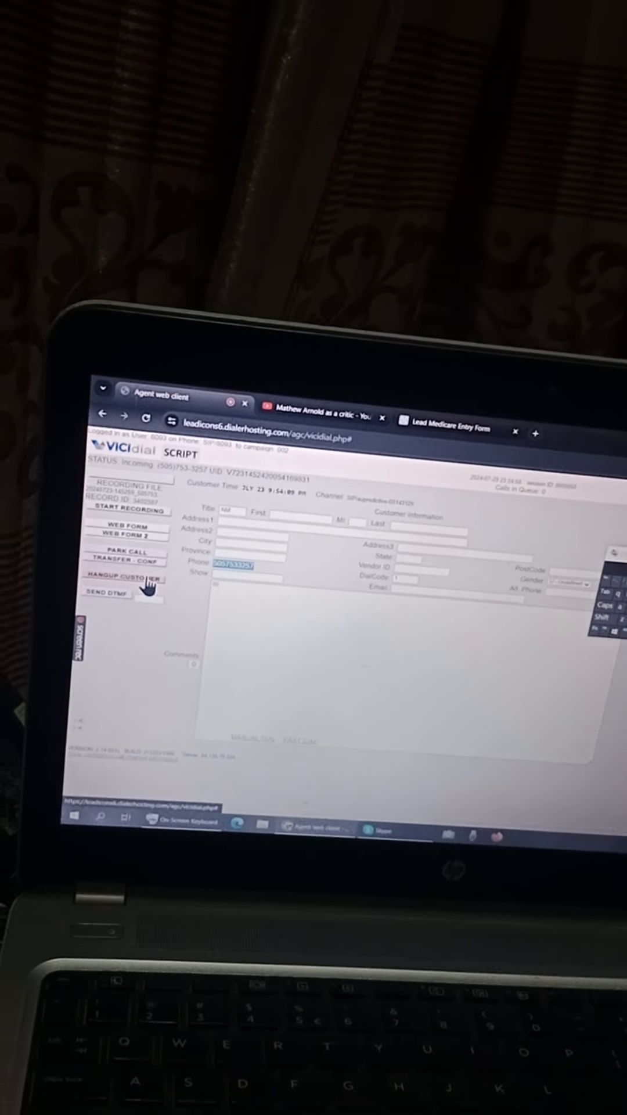
{"action": "left_click", "coordinate": [127, 563]}
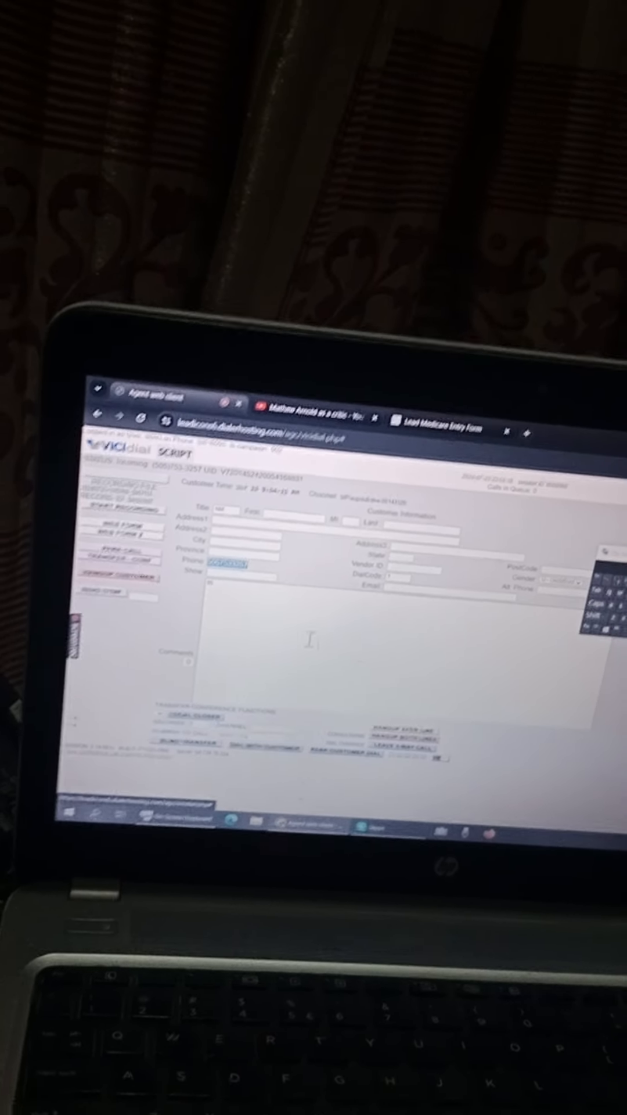